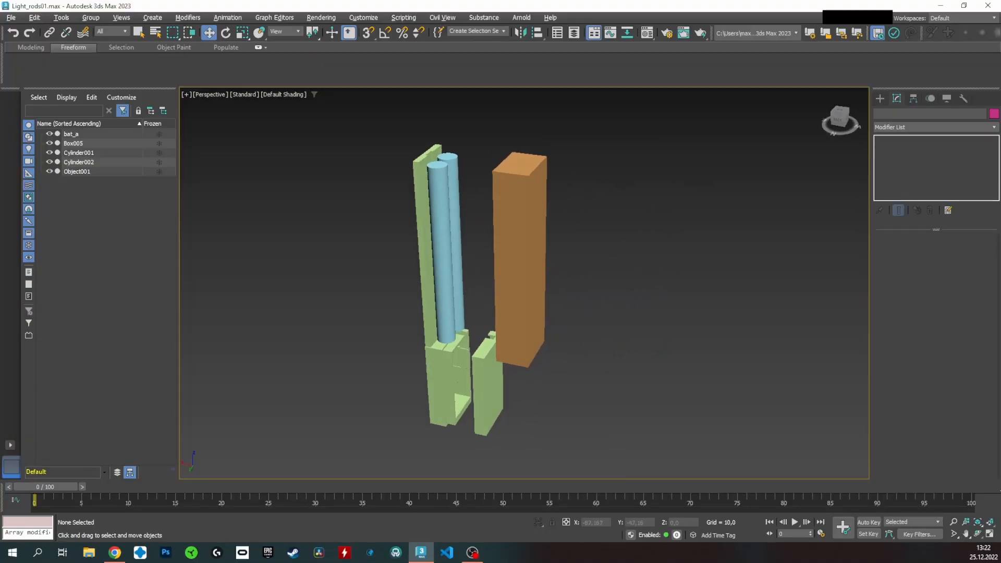
Step: Select the tall orange box standing beside the green holder and blue rods
{"action": "left_click", "coordinate": [517, 255]}
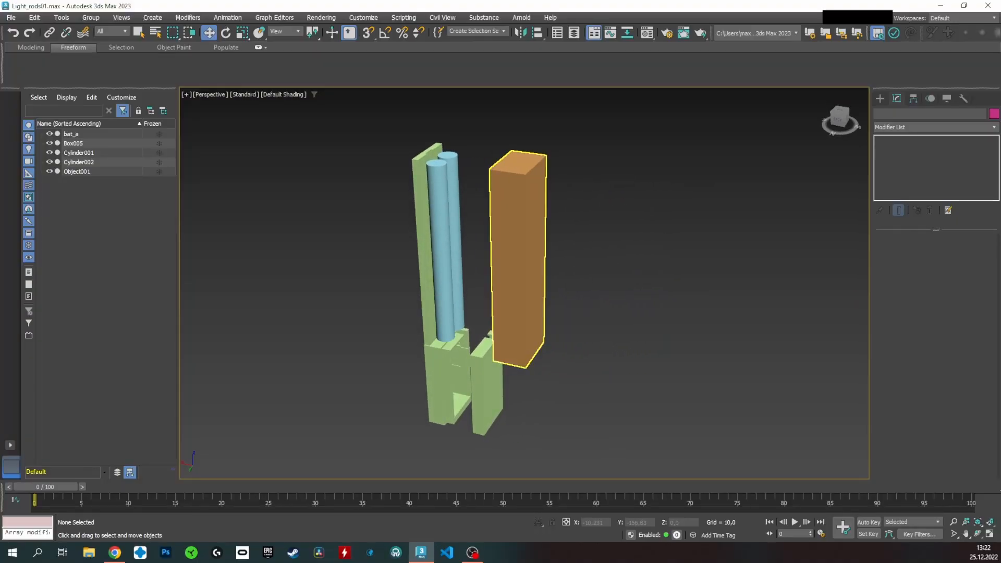